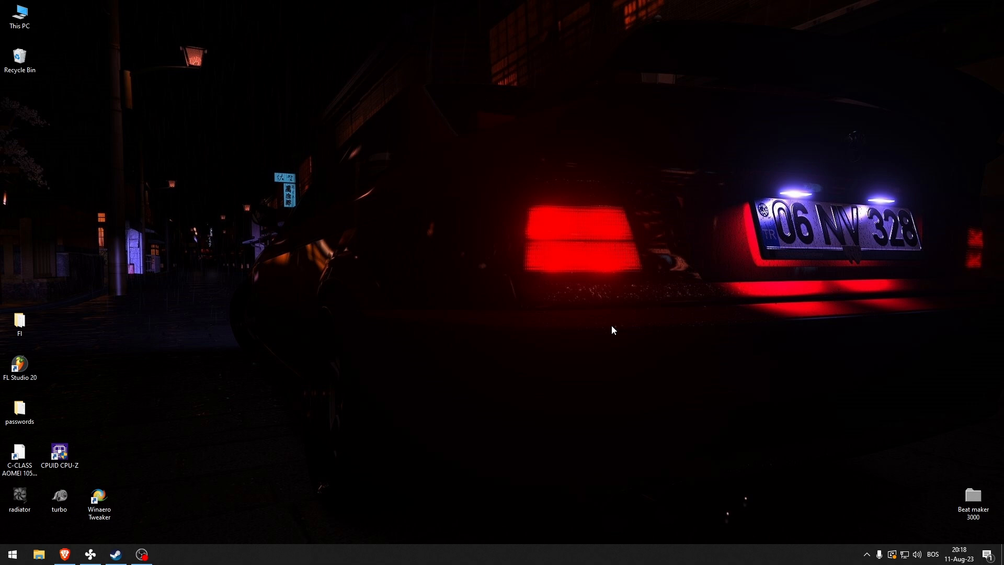
mouse_move(622, 320)
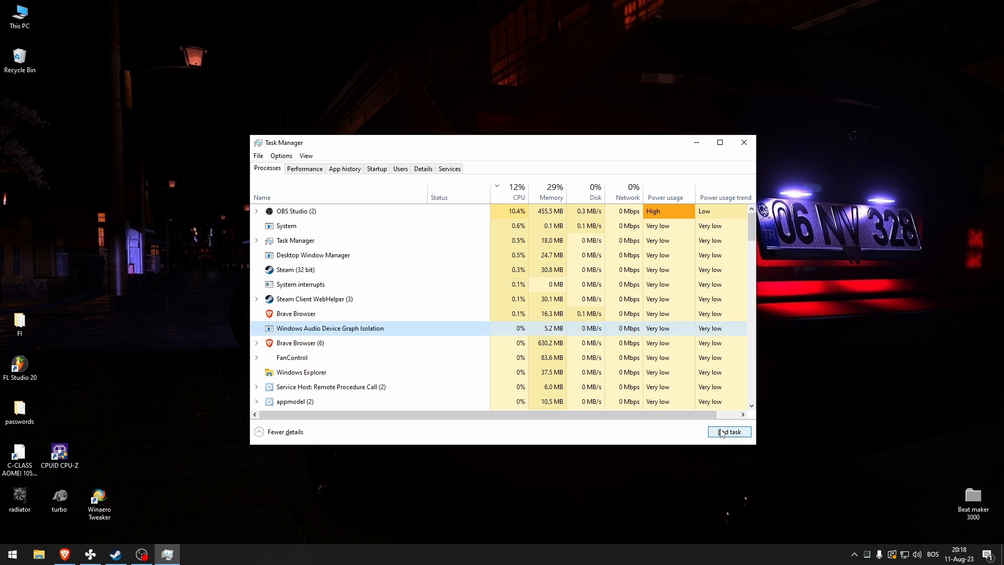
Step: Close Task Manager after ending the Windows Audio Device Graph Isolation task
click(742, 142)
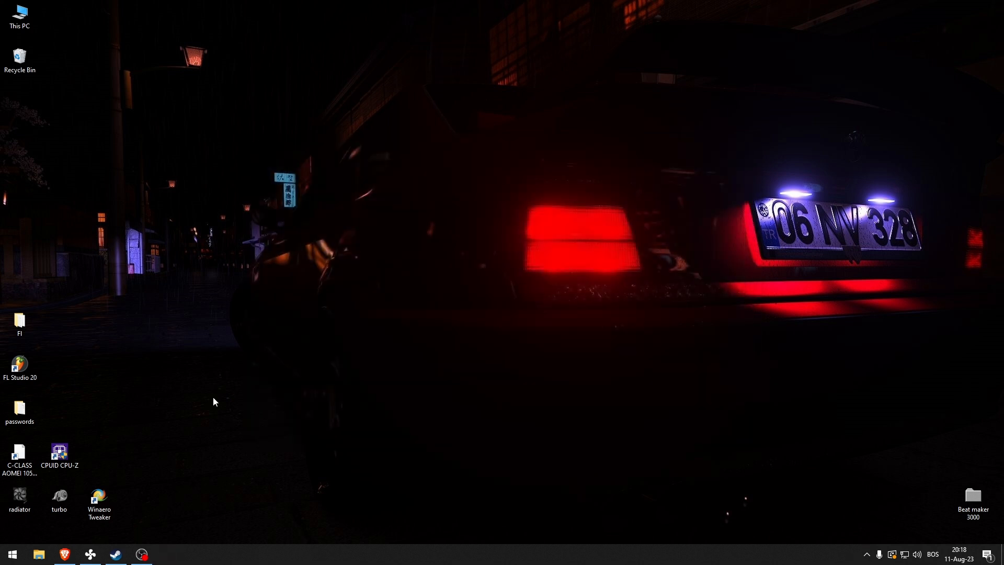
mouse_move(113, 491)
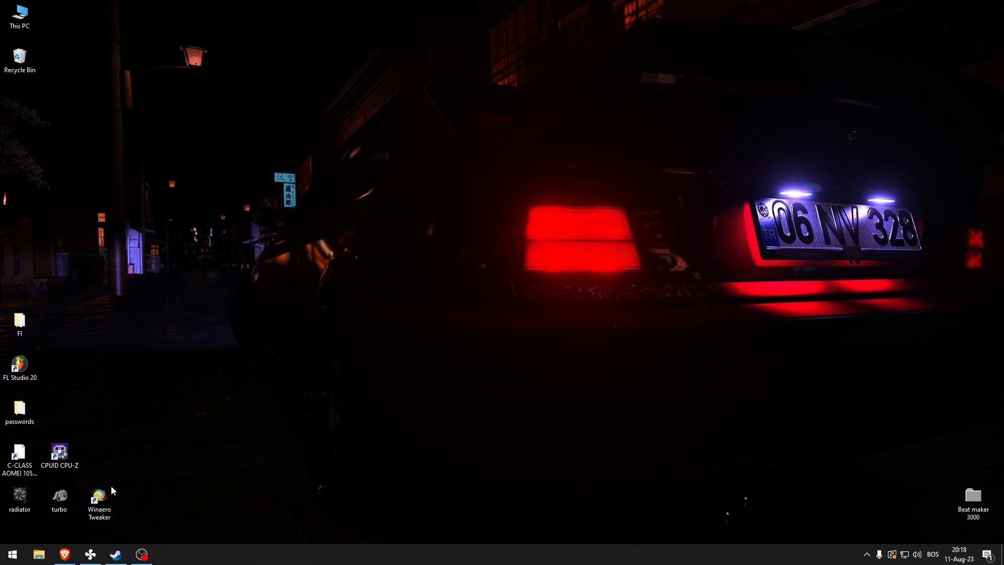
Step: Search the Start menu for "windows update"
click(11, 554)
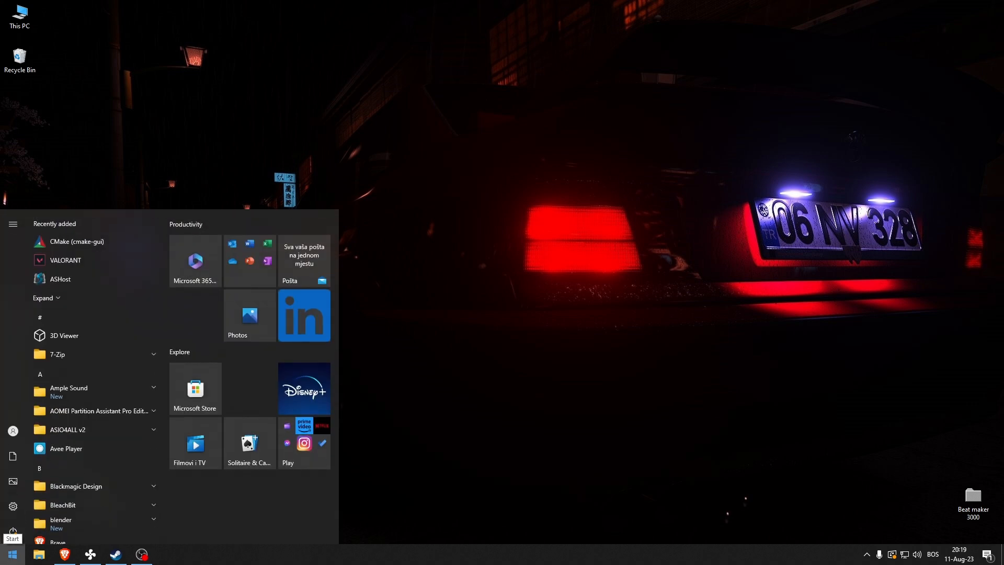
text(up)
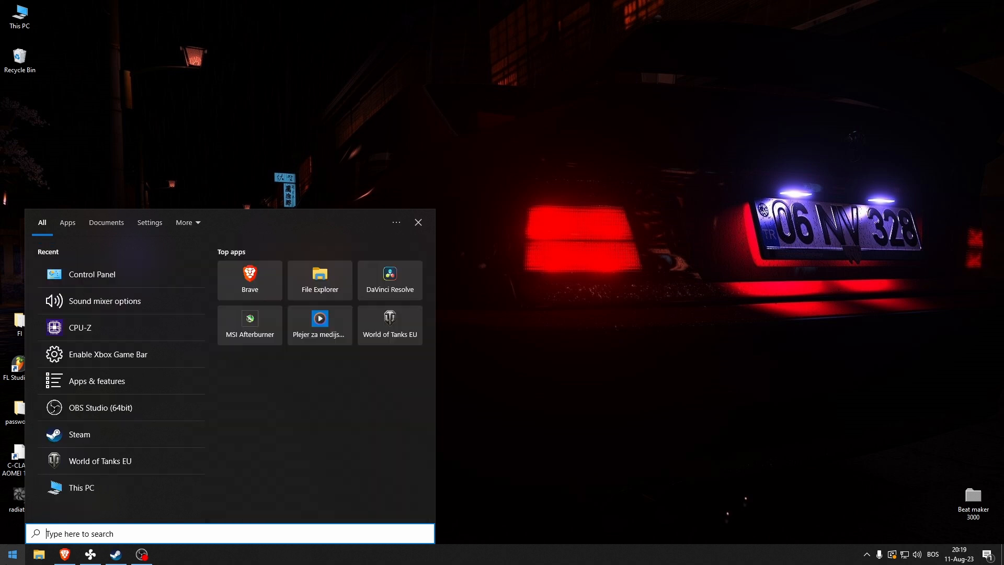
text(windows u)
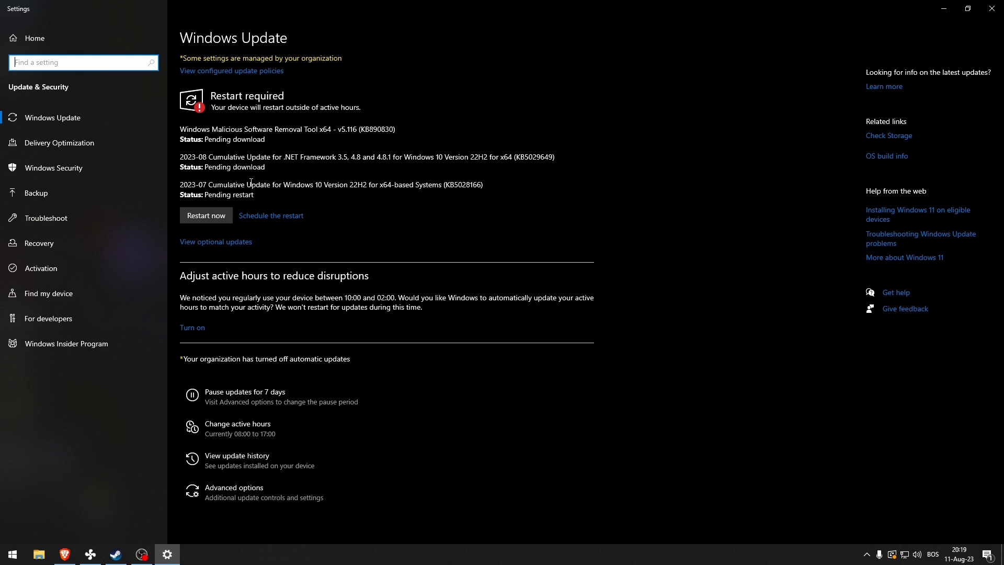
mouse_move(265, 205)
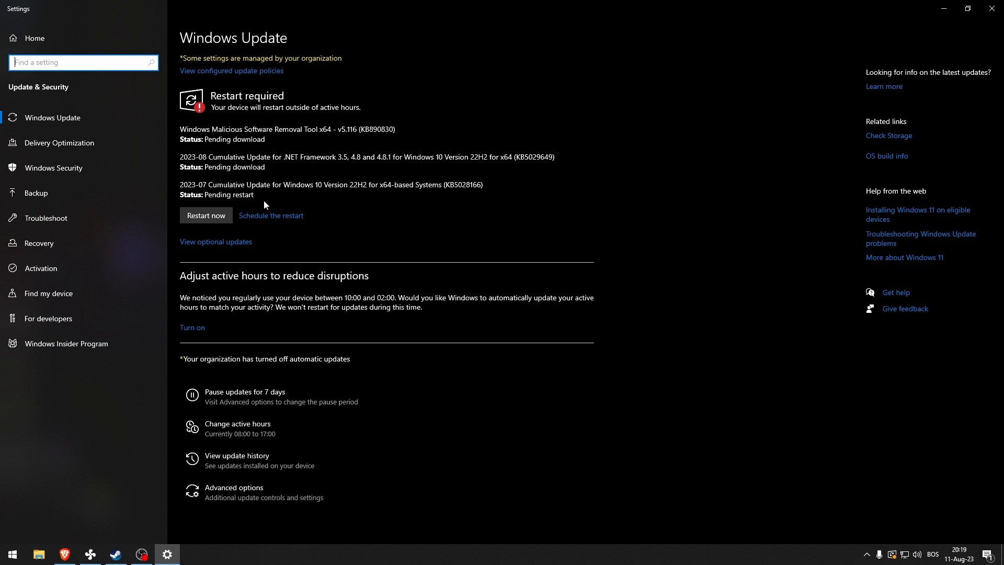
mouse_move(277, 248)
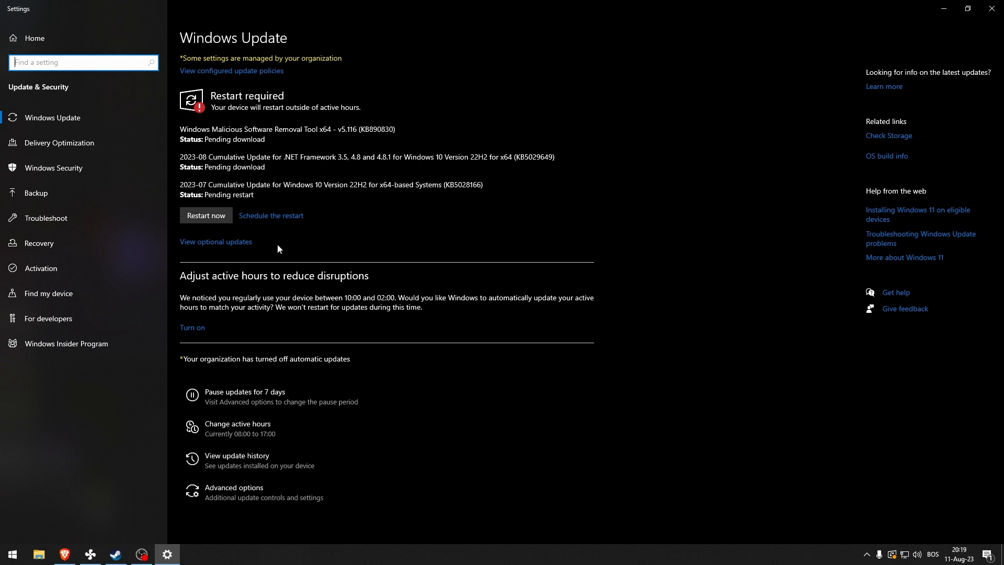
mouse_move(250, 253)
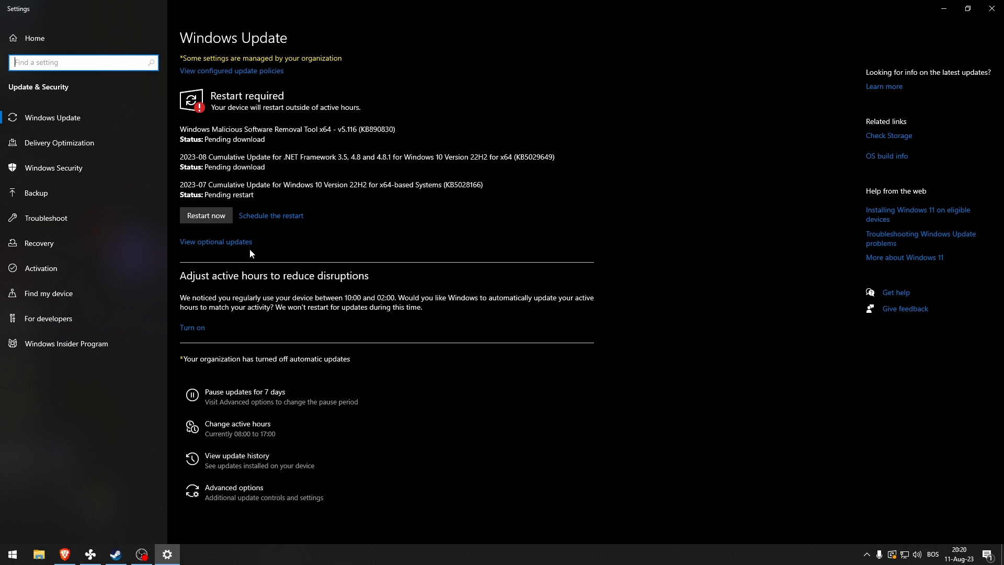